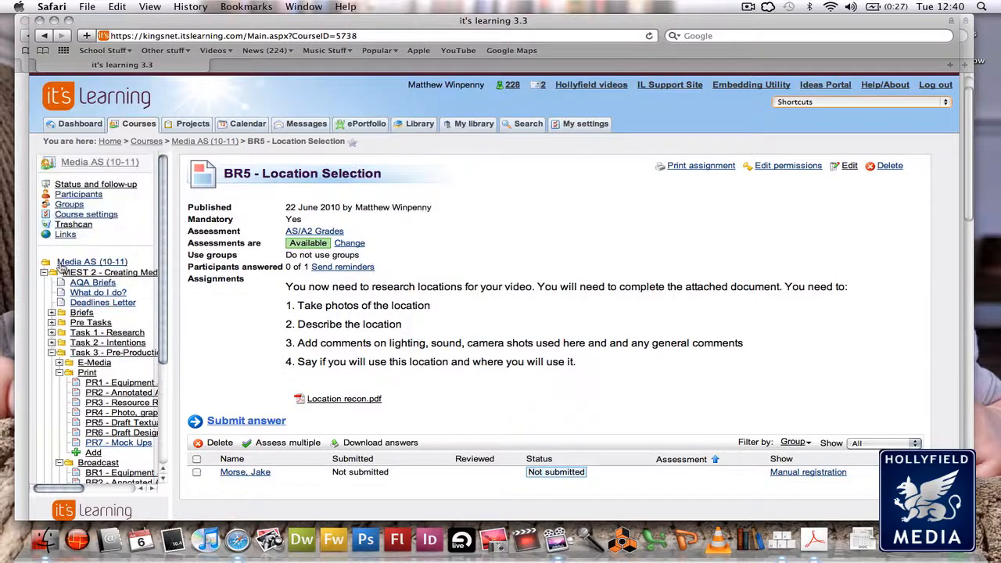
# Step: Open the example Location recon.pdf attached to the BR5 Location Selection assignment
pyautogui.click(60, 382)
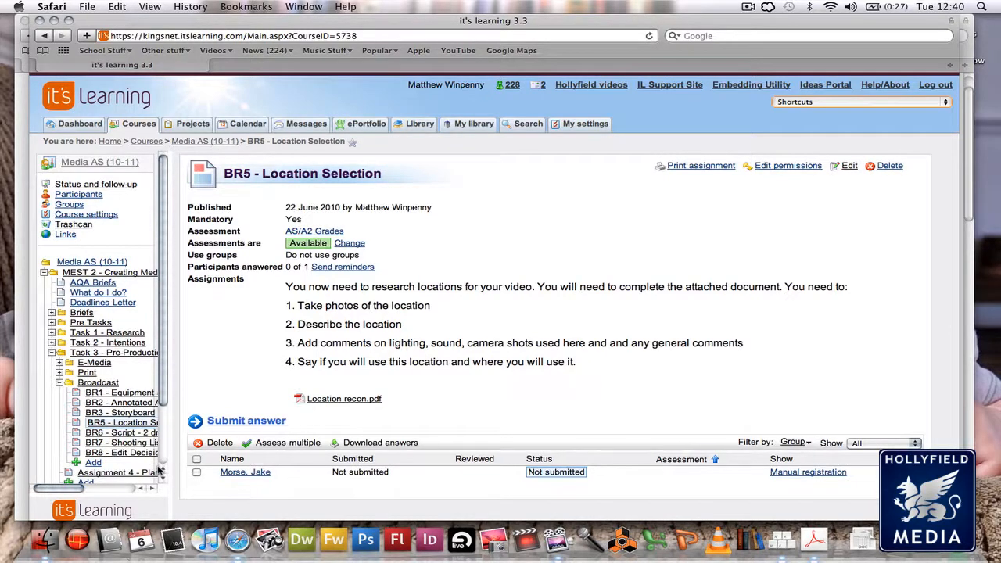
pyautogui.moveTo(100, 341)
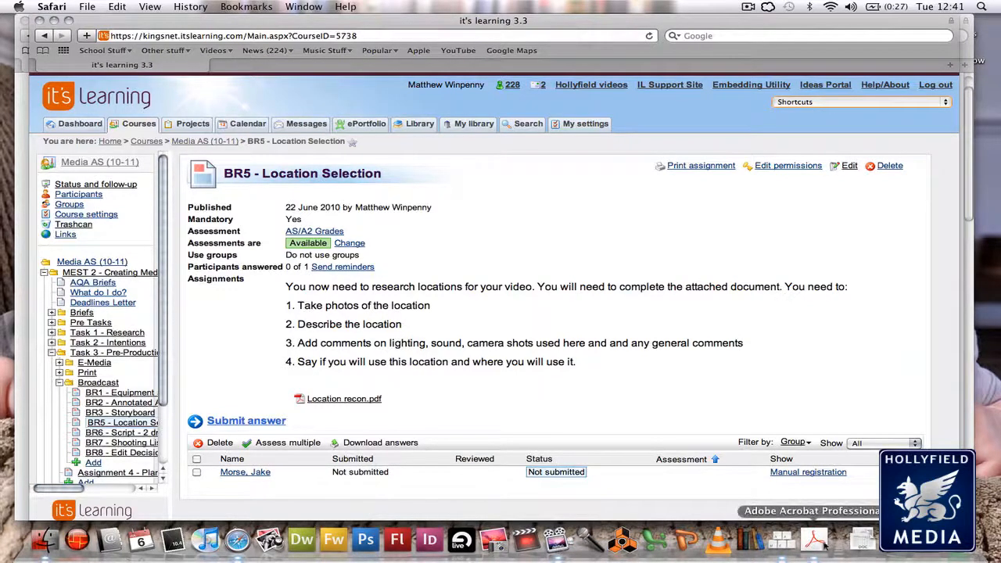
pyautogui.click(813, 540)
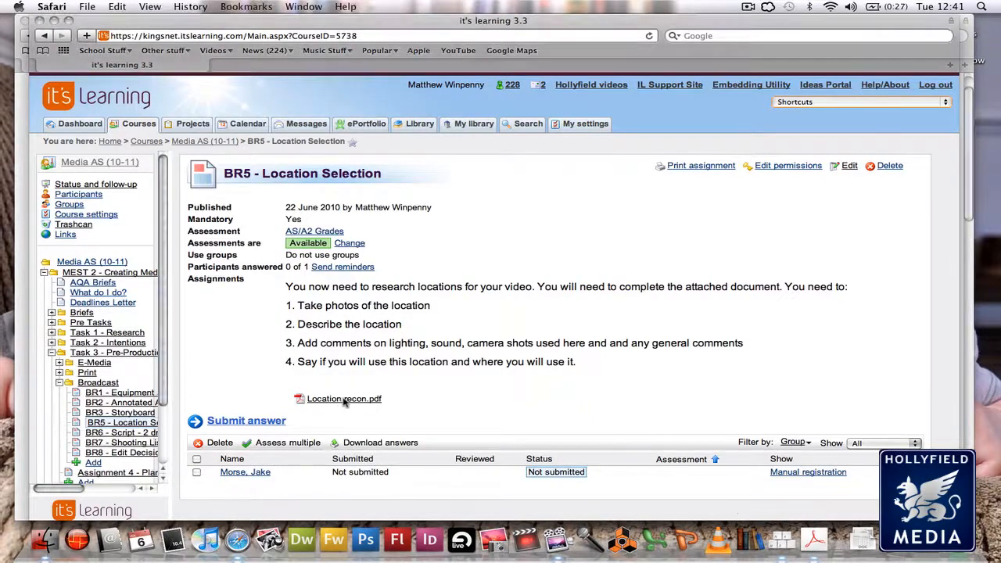
pyautogui.click(344, 399)
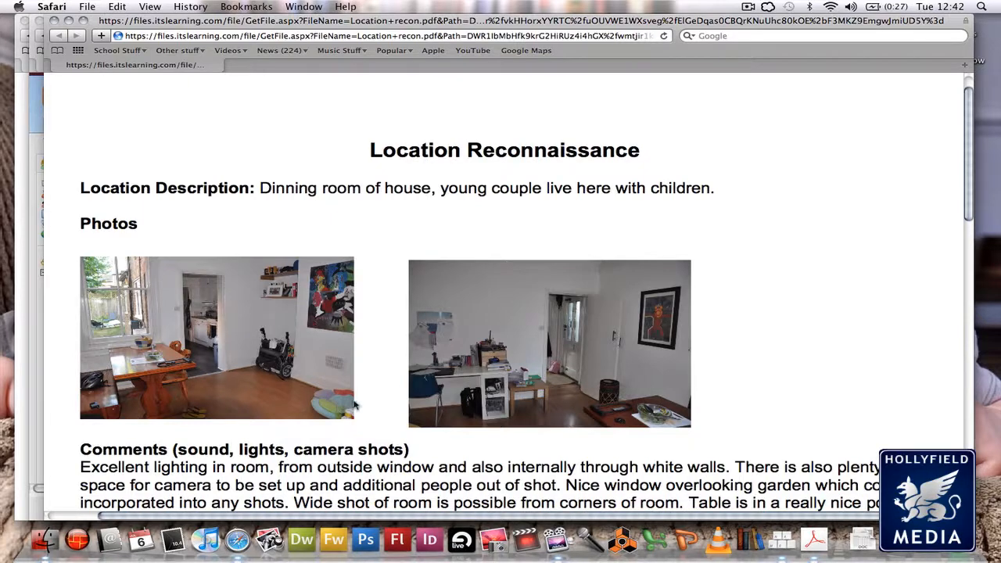
pyautogui.moveTo(341, 419)
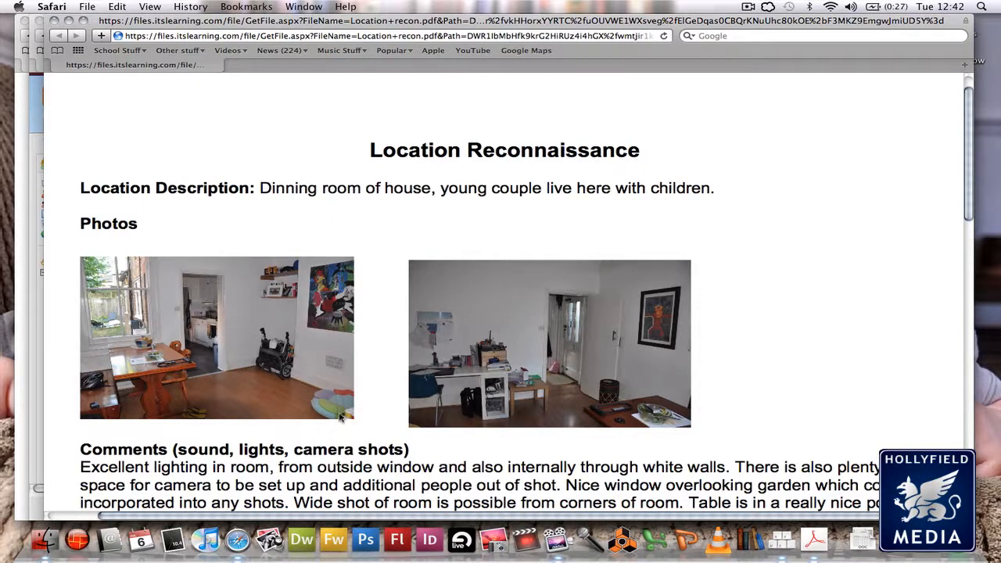
pyautogui.moveTo(332, 404)
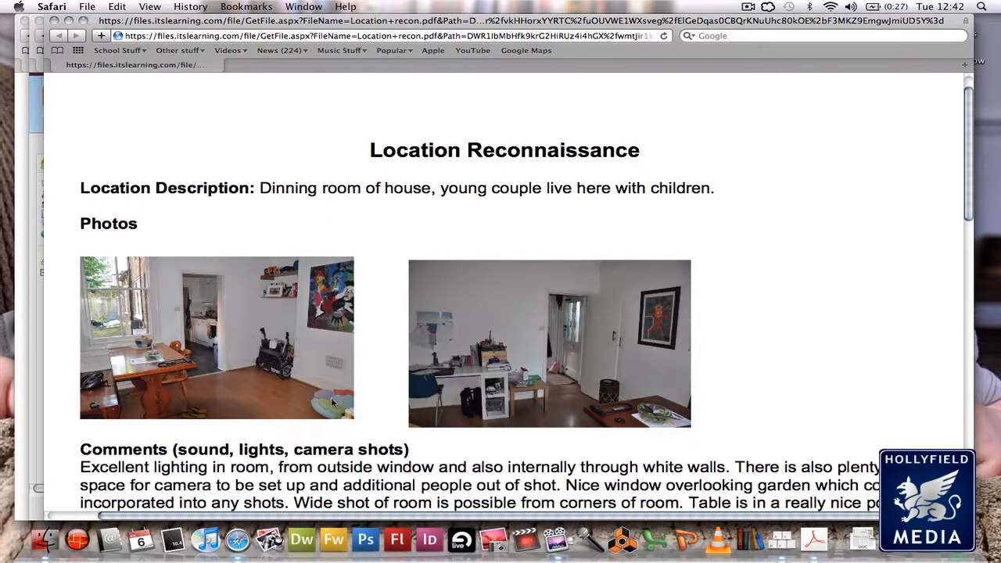
pyautogui.moveTo(275, 297)
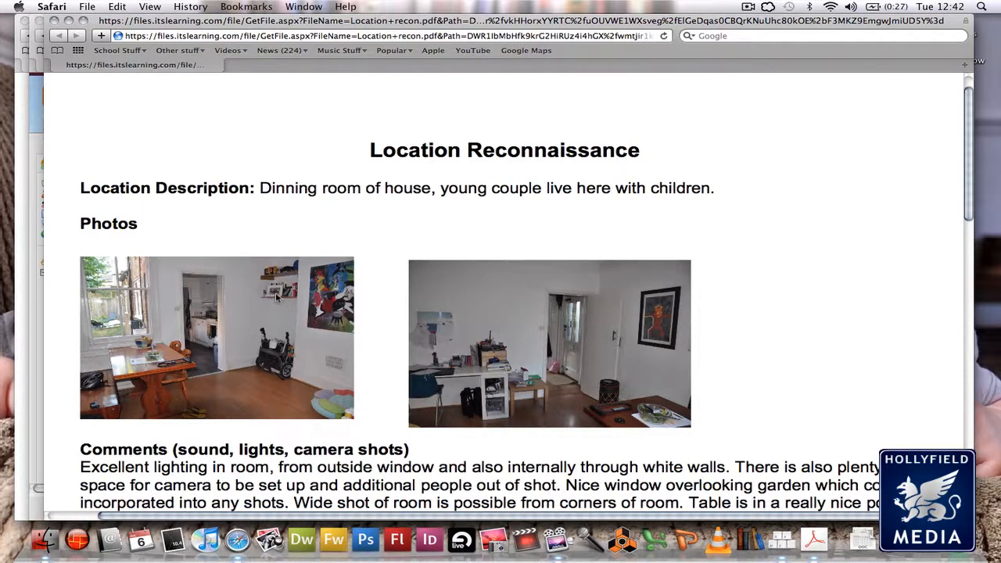
pyautogui.moveTo(504, 331)
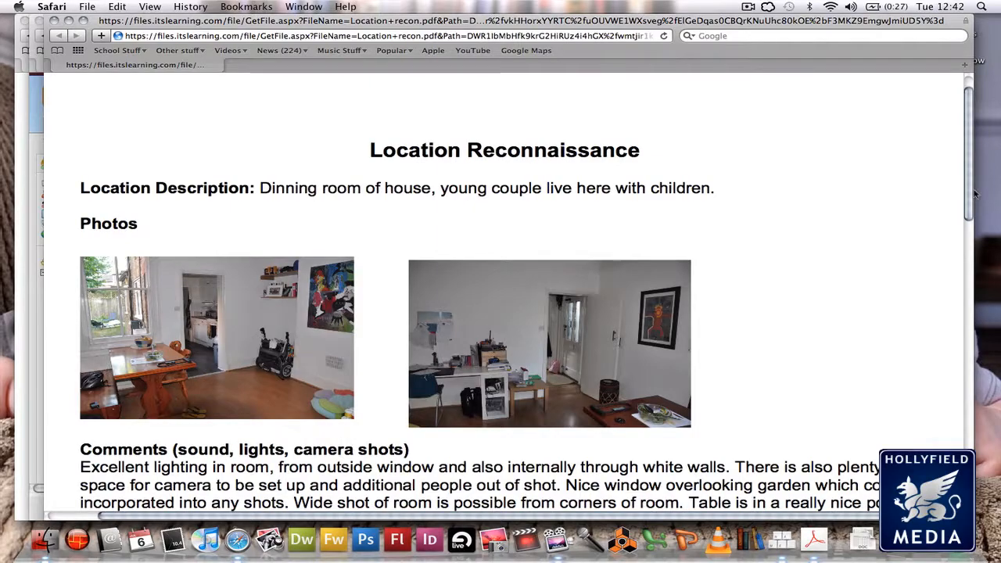
# Step: Scroll the PDF to show the lighting, space and camera-shot comments and the usage question
pyautogui.scroll(-3)
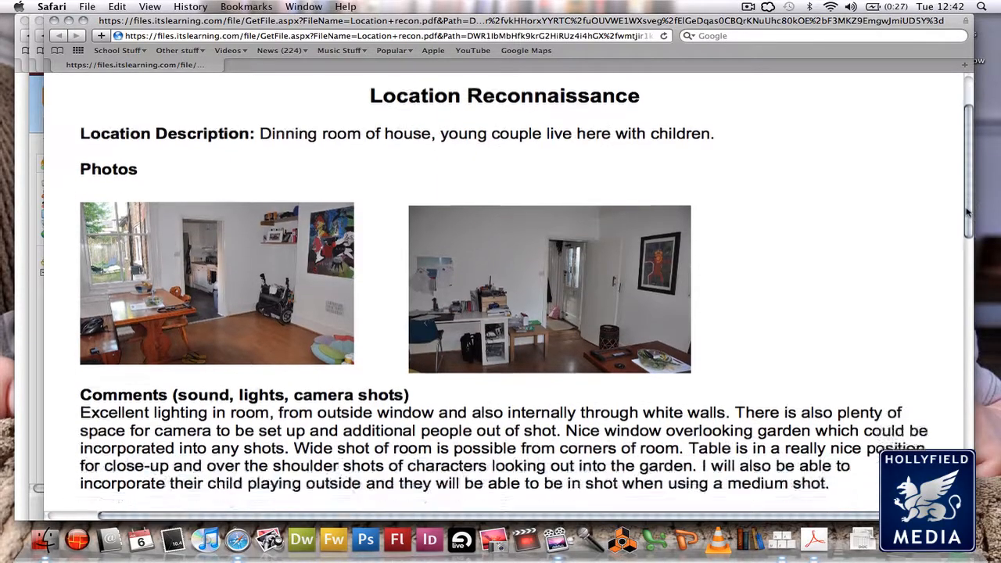
pyautogui.scroll(-3)
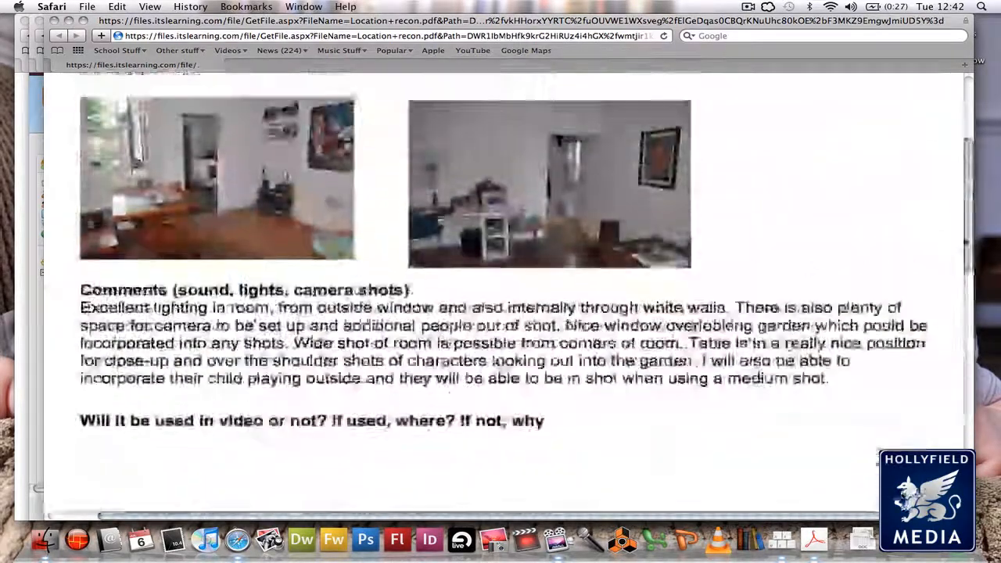
pyautogui.scroll(3)
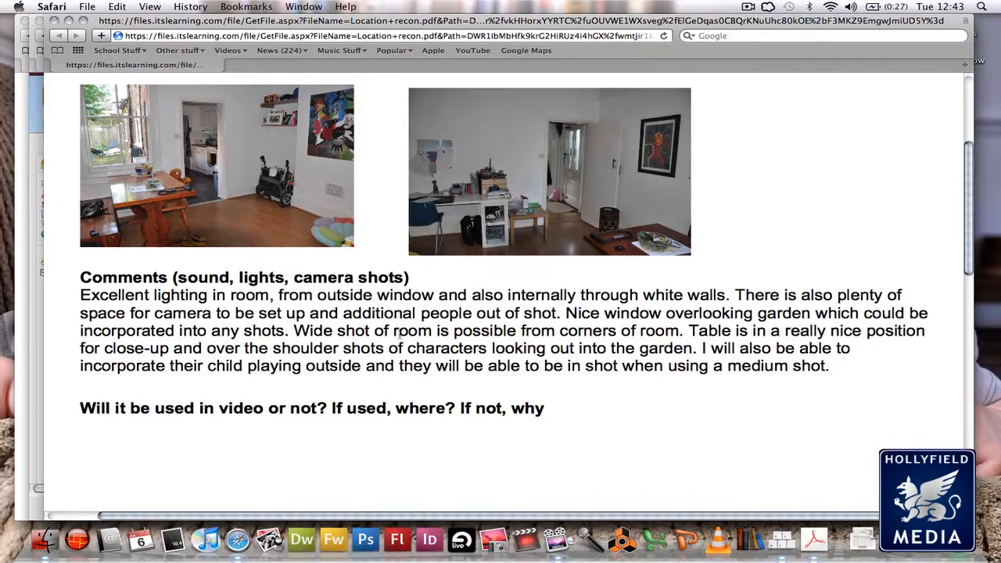
pyautogui.moveTo(450, 383)
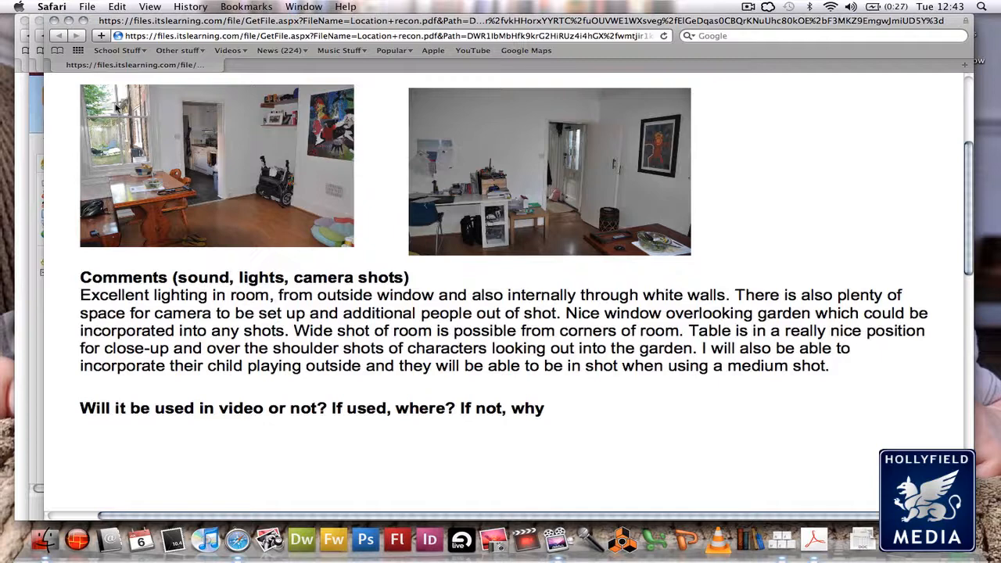
pyautogui.moveTo(41, 191)
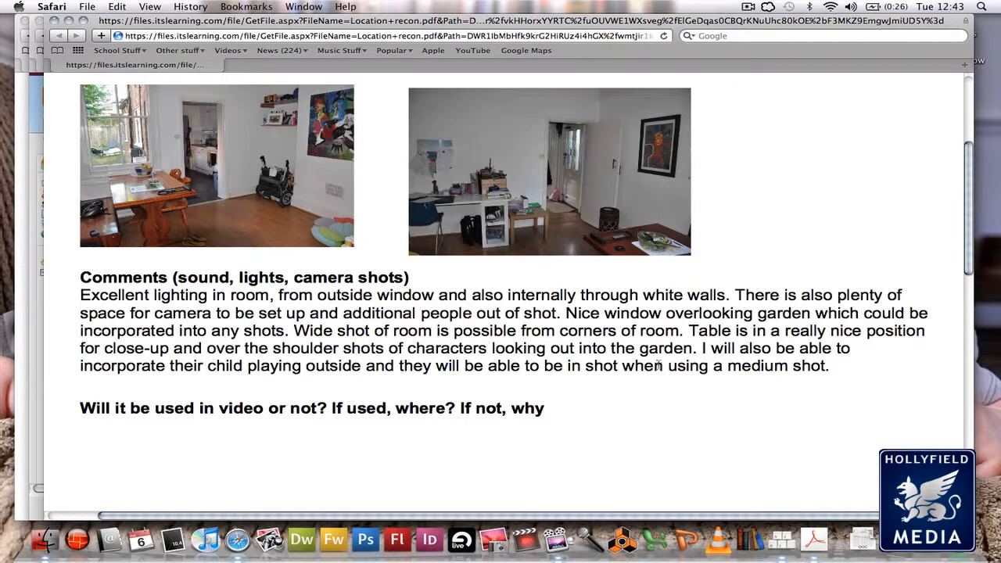
pyautogui.moveTo(743, 385)
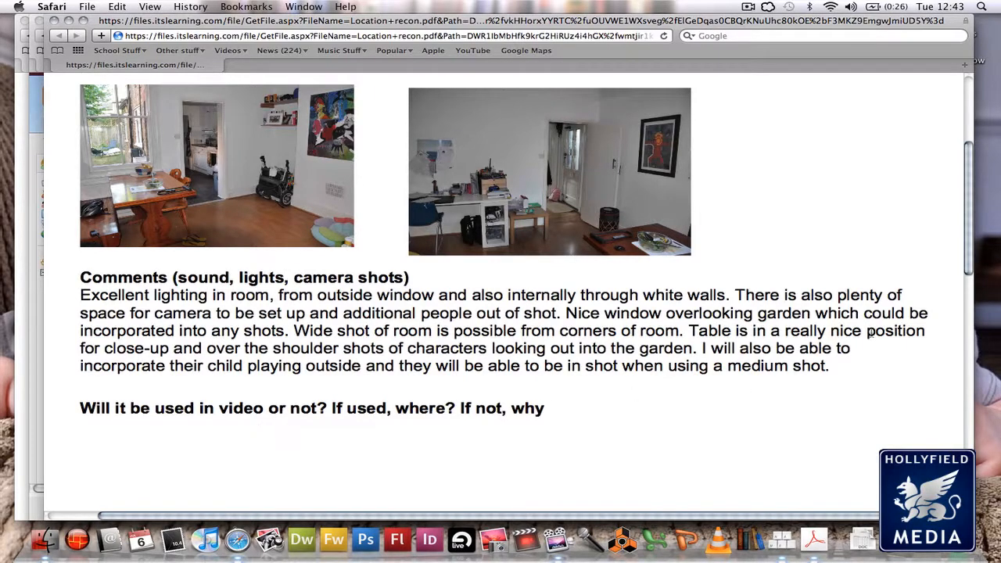
pyautogui.scroll(-3)
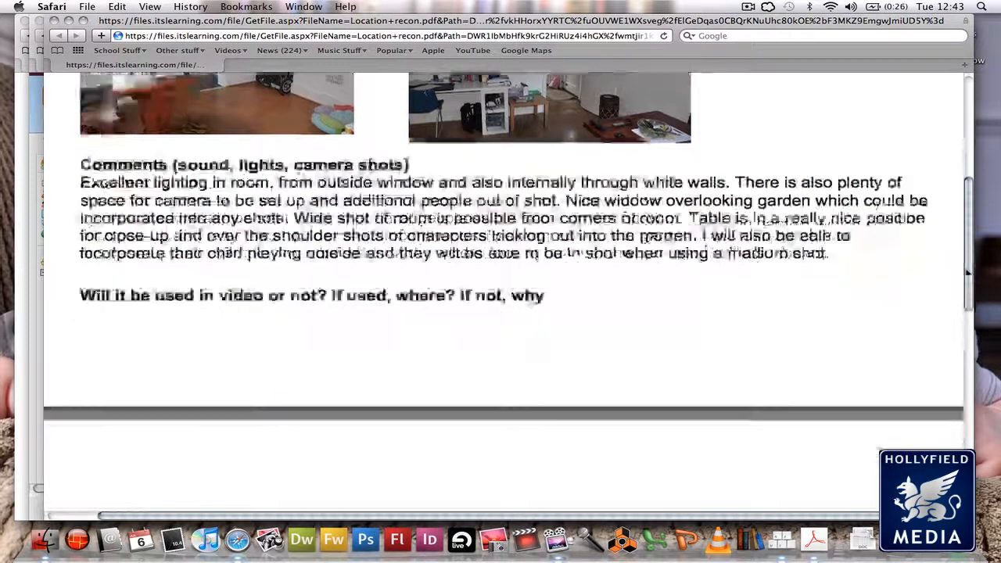
pyautogui.scroll(-3)
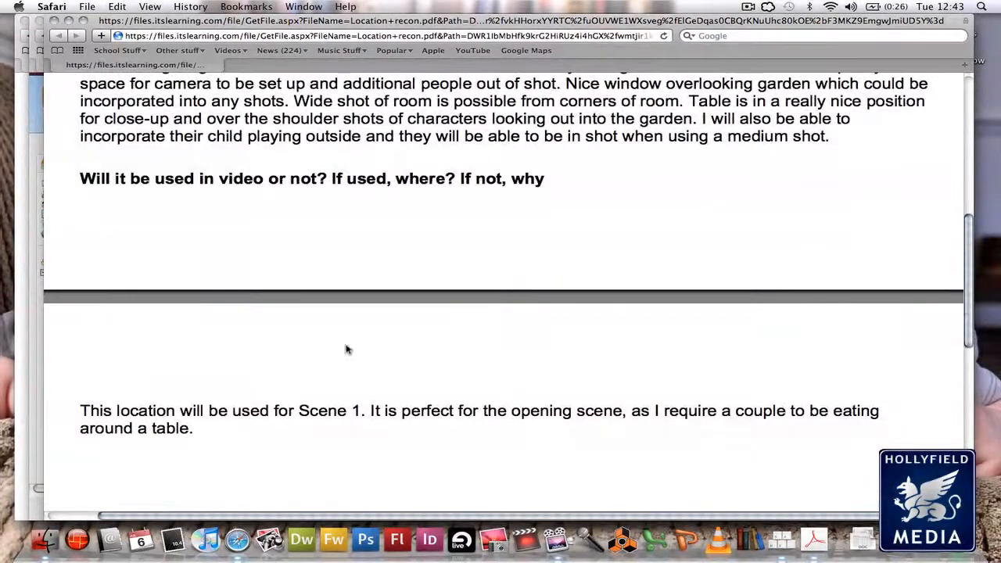
pyautogui.moveTo(413, 432)
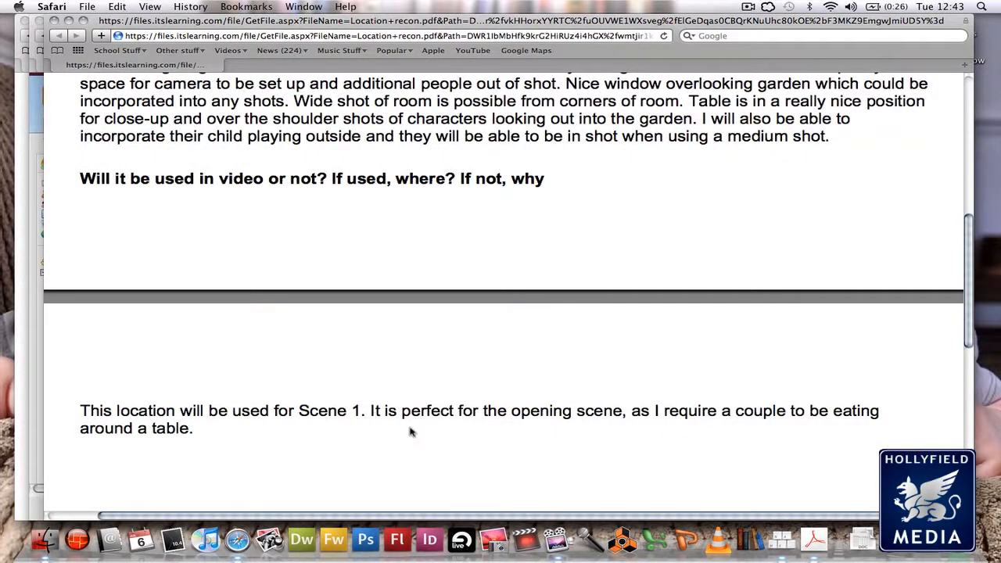
pyautogui.moveTo(718, 412)
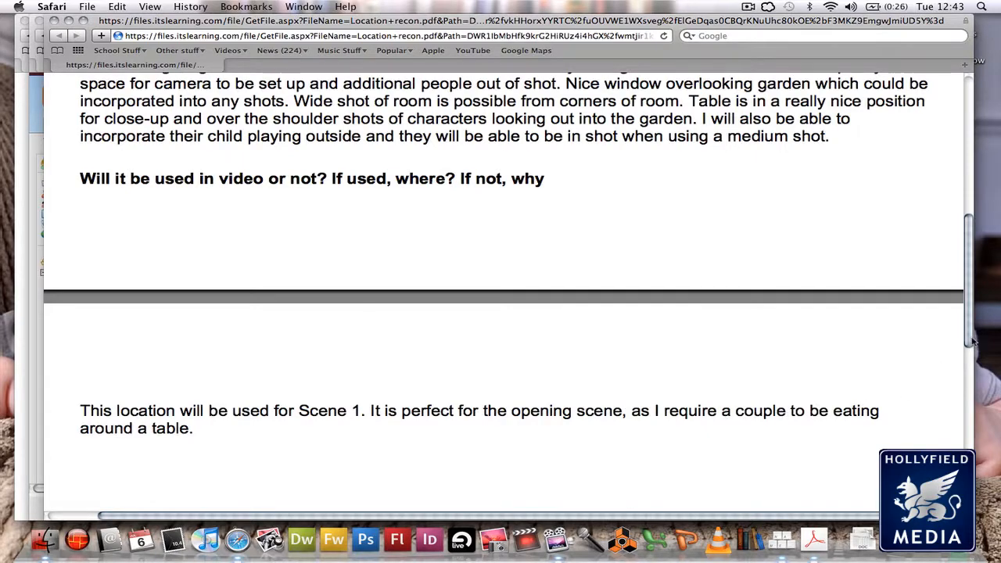
pyautogui.scroll(3)
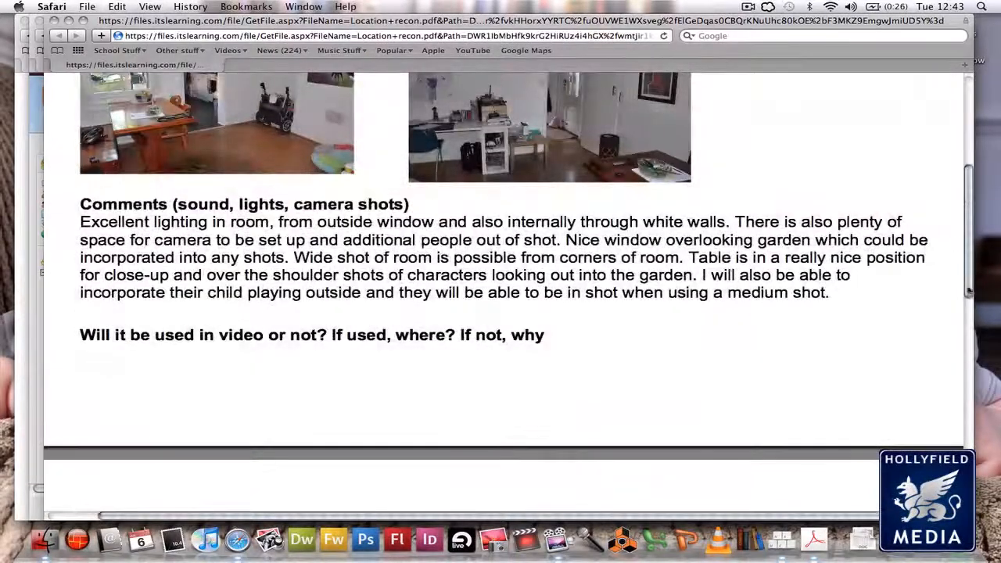